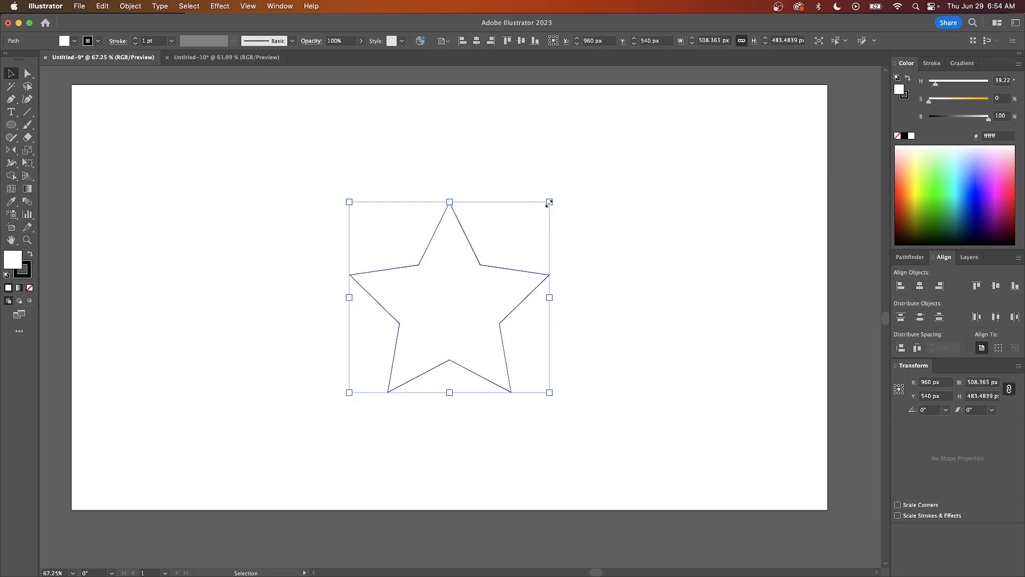
Spin the star around its centre, return it upright, then reveal the Rotate tool under Reflect
left_click_drag(550, 202, 574, 294)
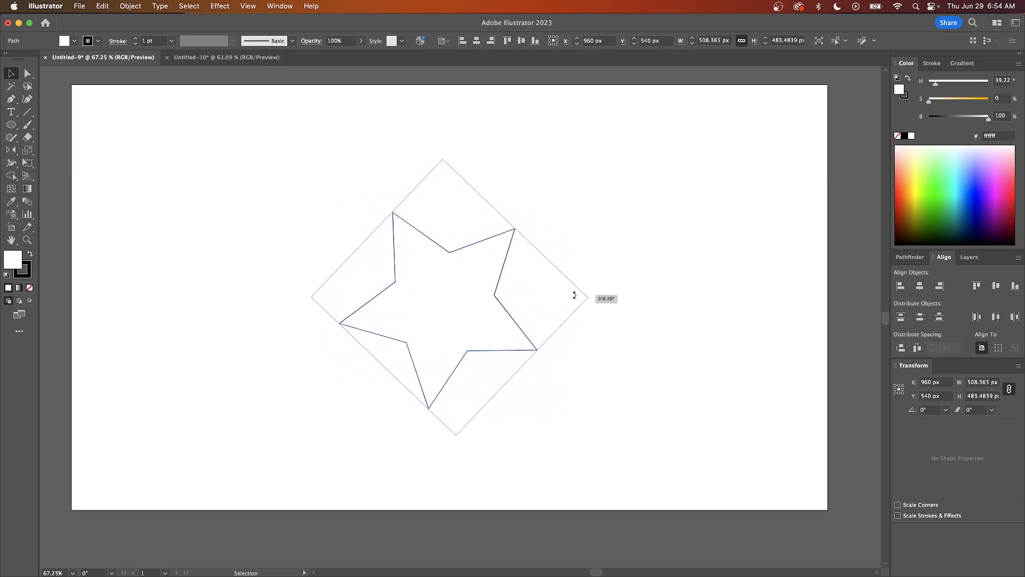
left_click_drag(574, 294, 552, 251)
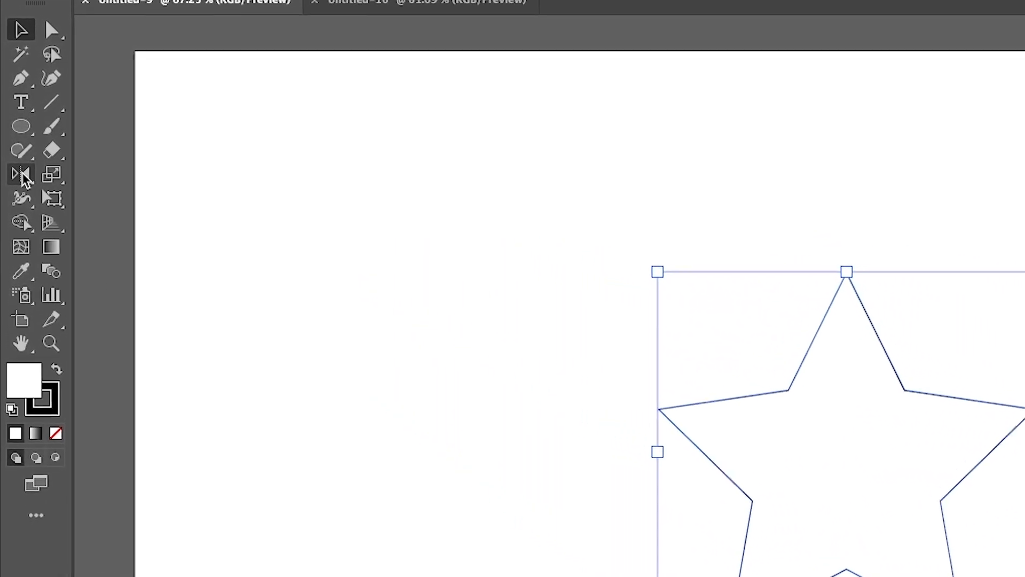
left_click(21, 178)
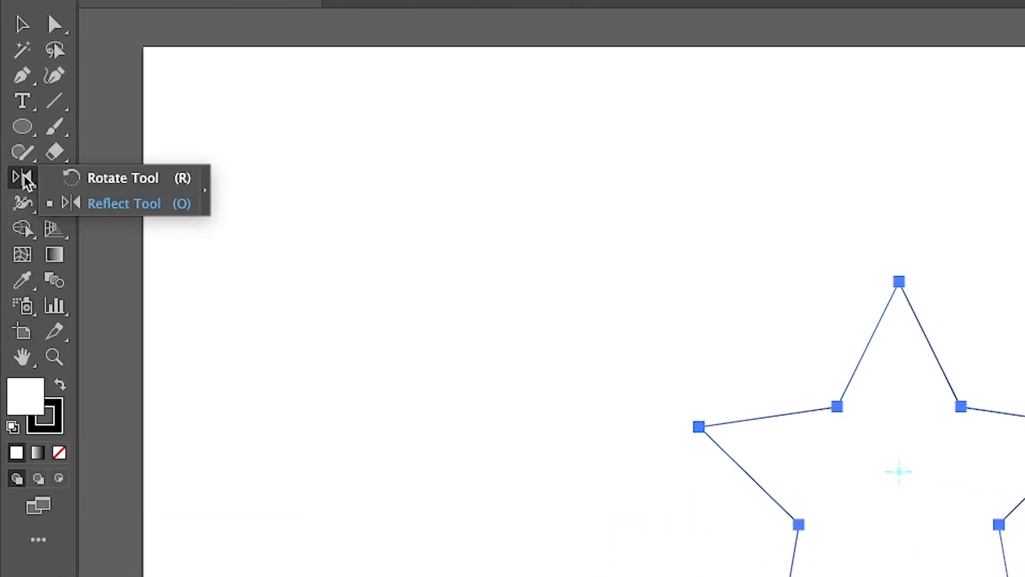
mouse_move(110, 186)
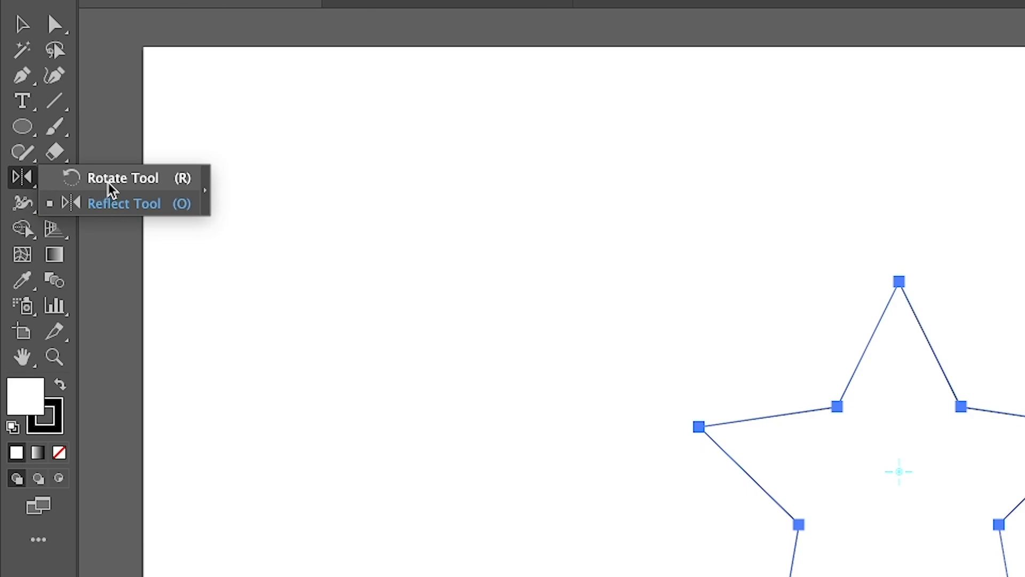
mouse_move(129, 188)
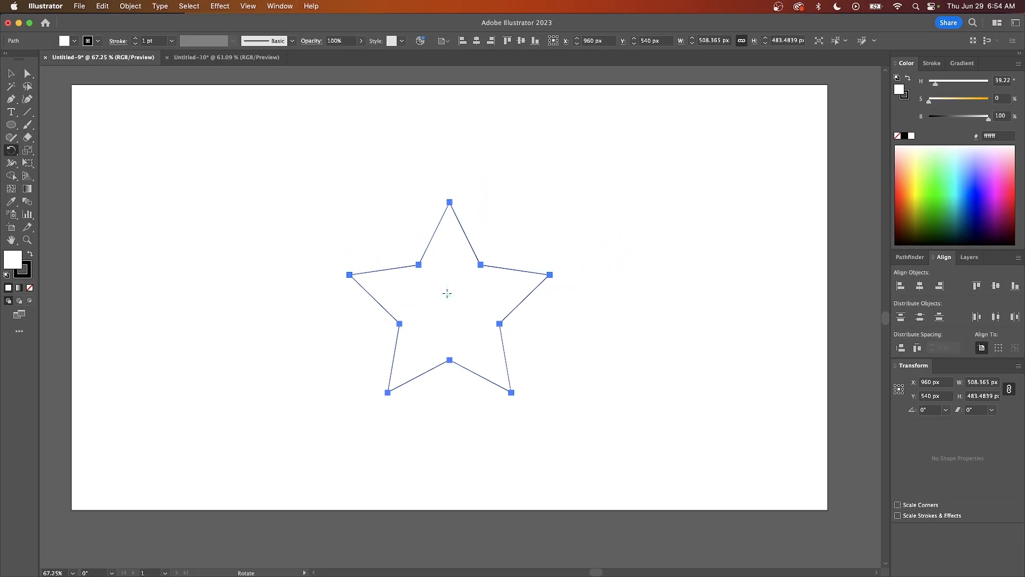
mouse_move(579, 357)
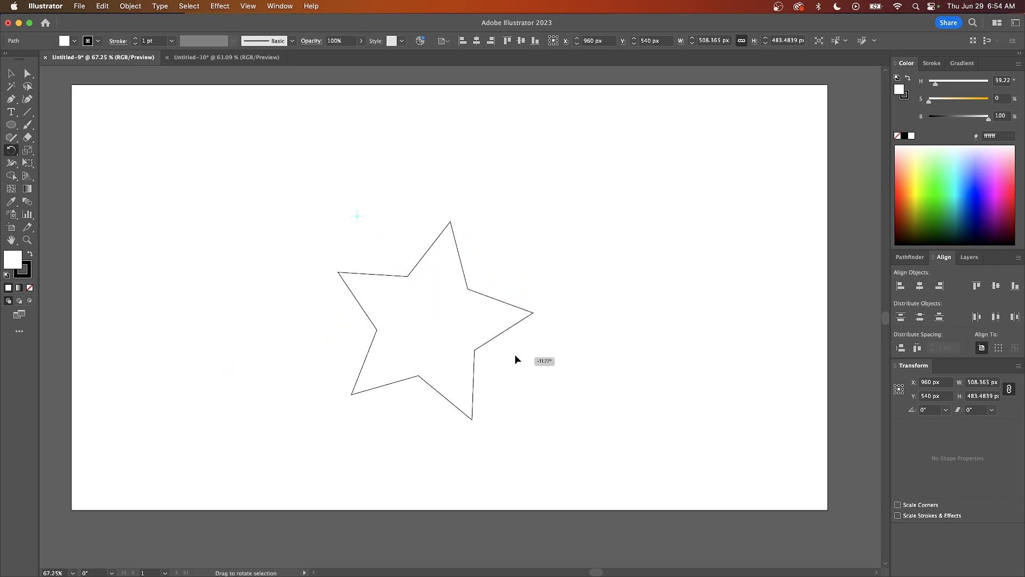
left_click_drag(517, 360, 536, 219)
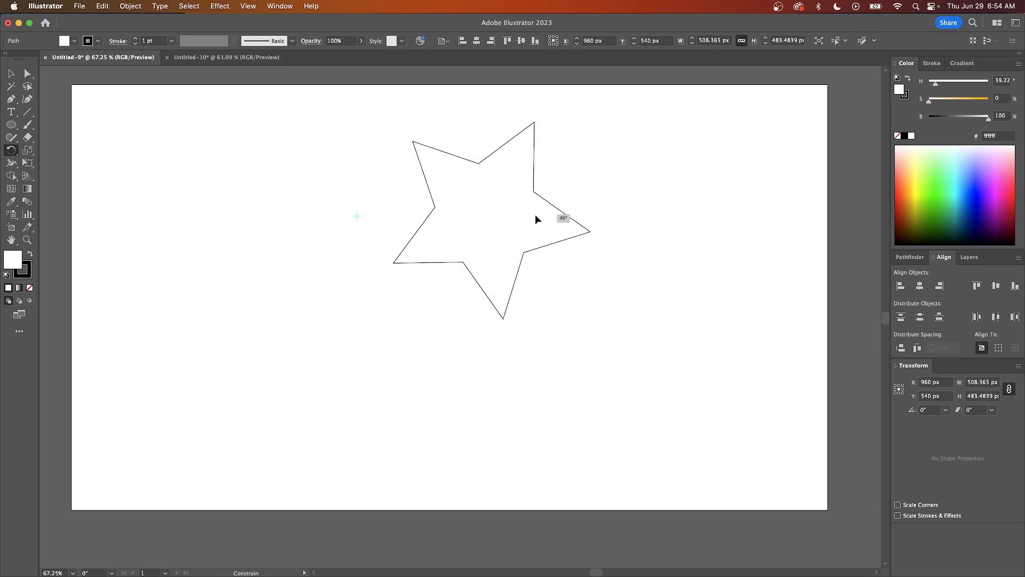
left_click_drag(536, 218, 274, 349)
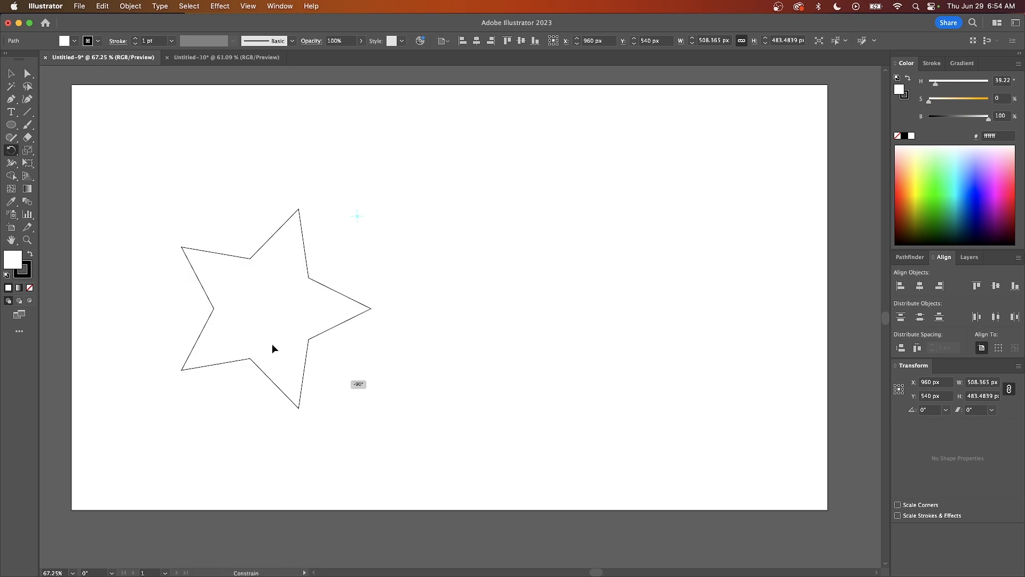
left_click_drag(274, 348, 506, 374)
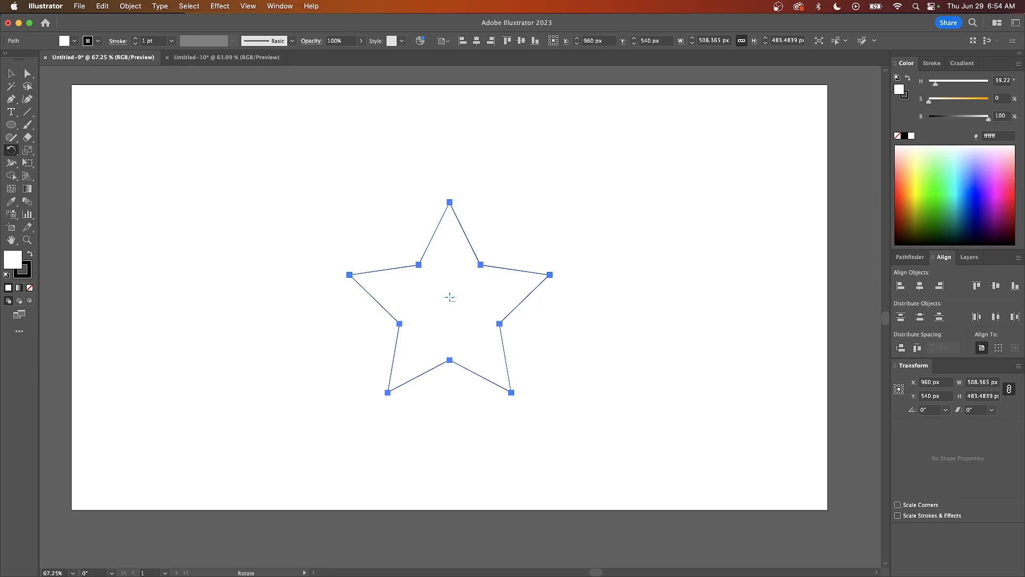
mouse_move(309, 323)
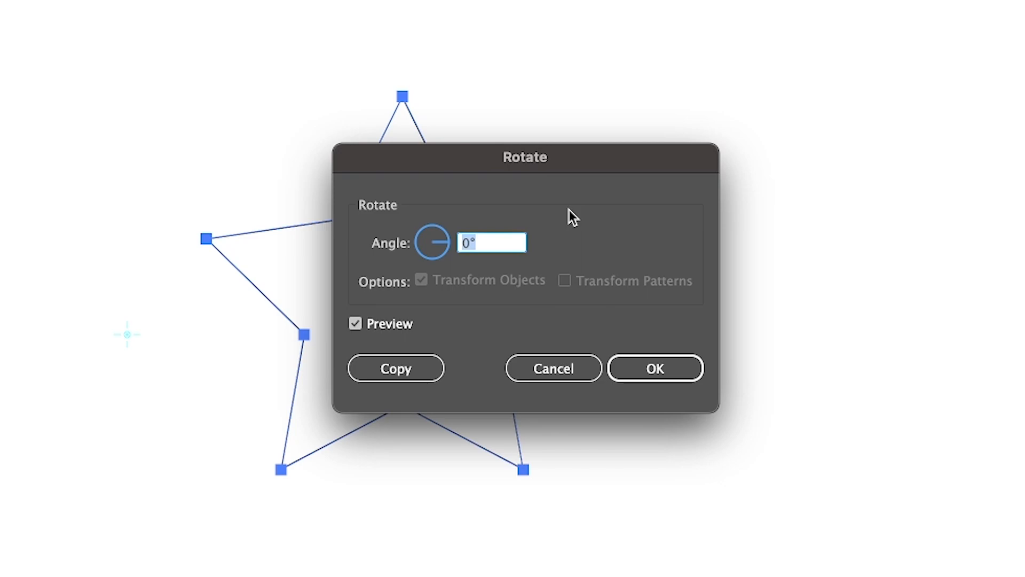
Rotate the star 254° around the left pivot, after first trying an angle of 15
type("15")
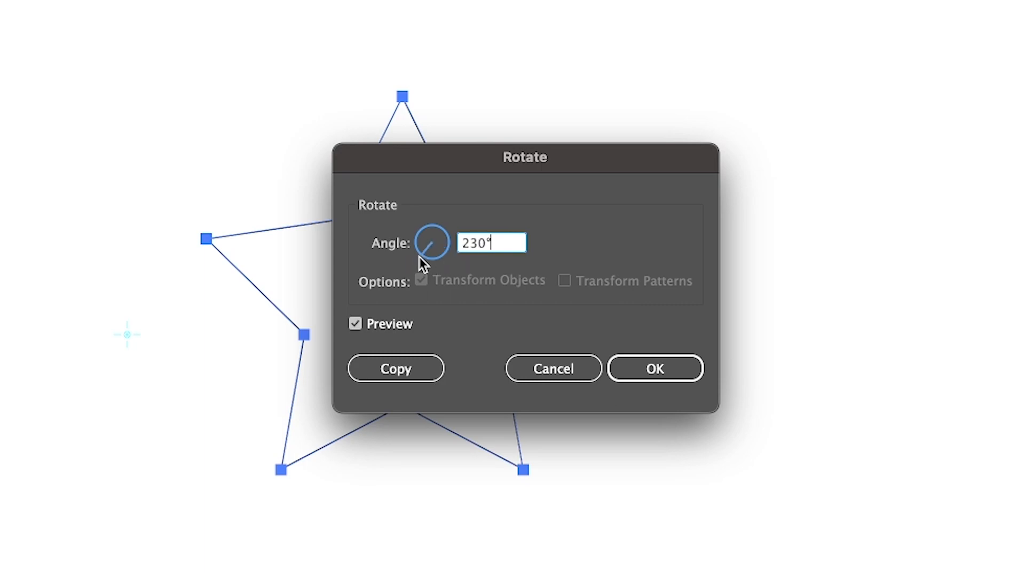
type("254")
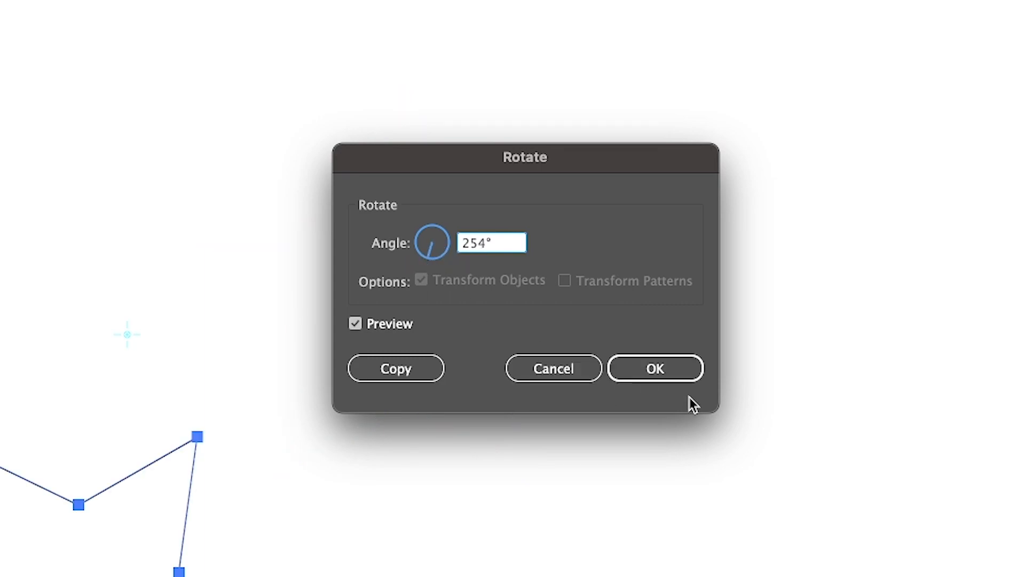
left_click(654, 368)
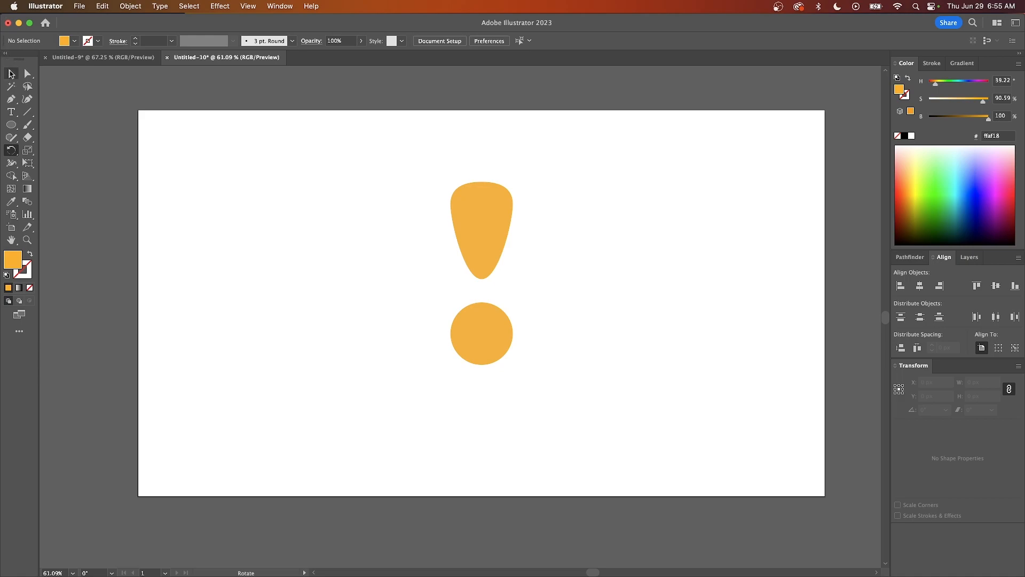
Select the exclamation mark's teardrop shape, leaving the orange dot unselected
left_click(481, 222)
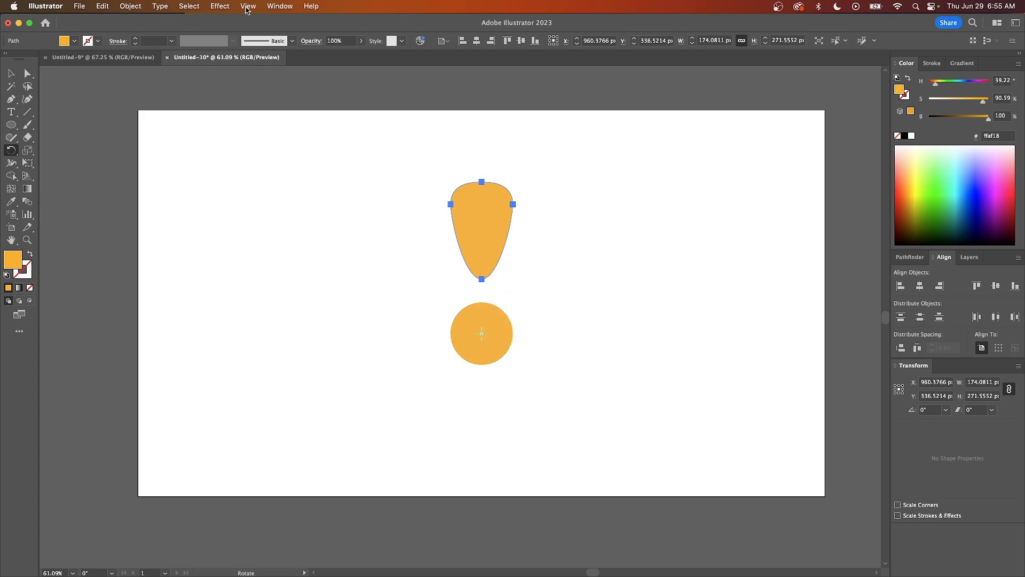
Uncheck Smart Guides in the View menu
left_click(248, 6)
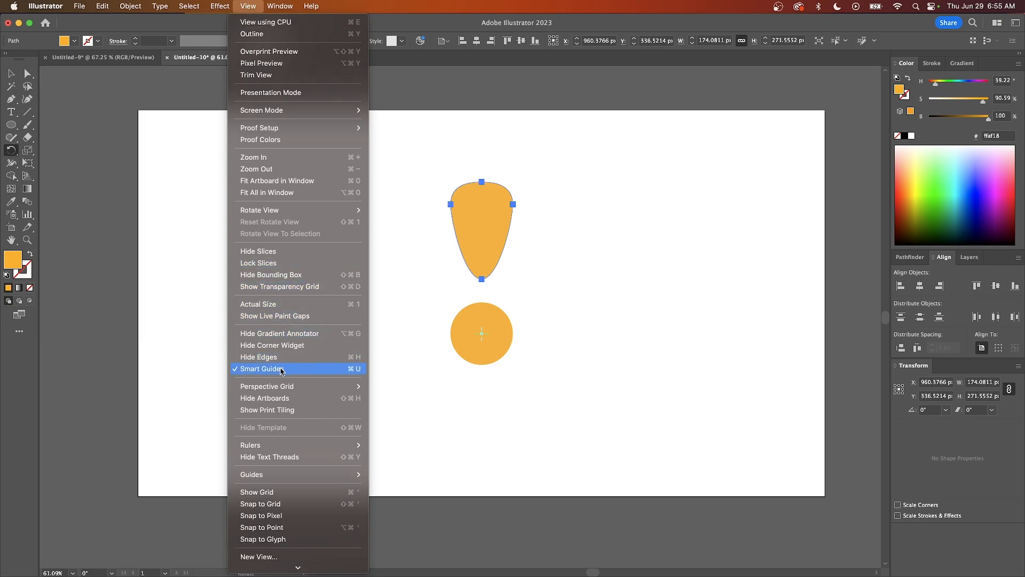
left_click(263, 367)
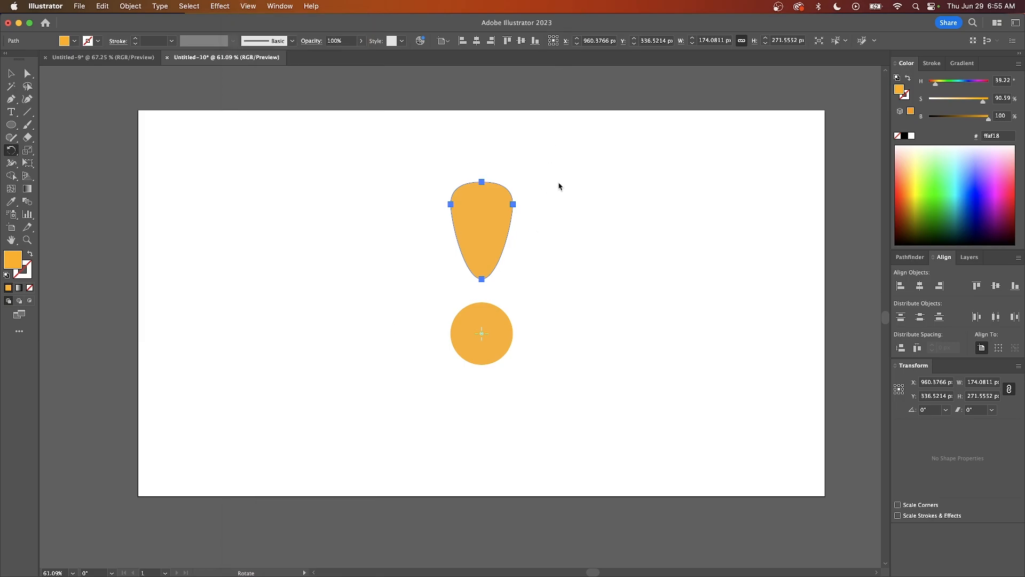
mouse_move(595, 222)
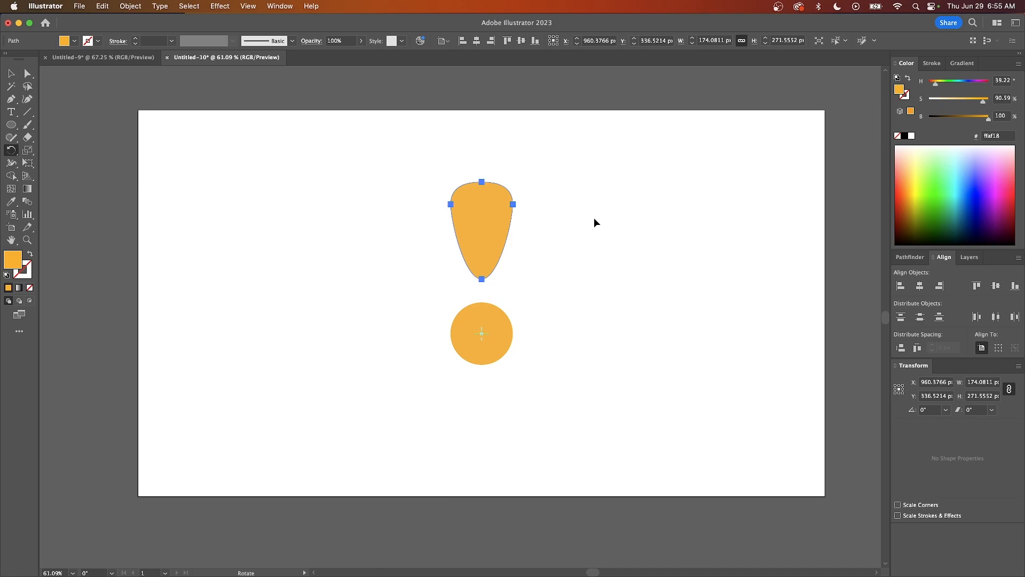